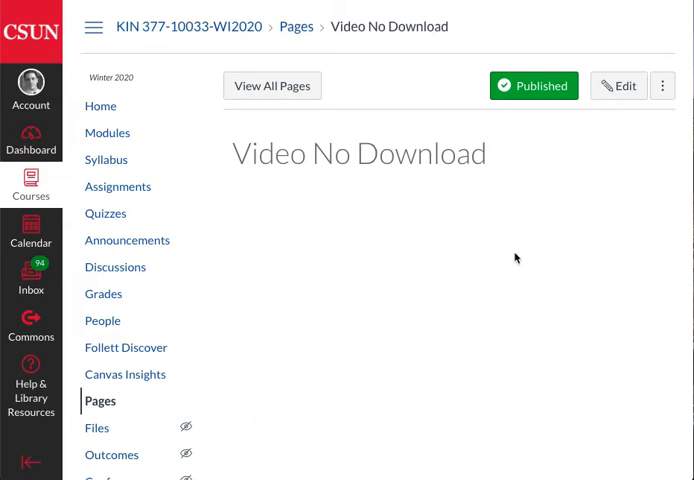
mouse_move(484, 296)
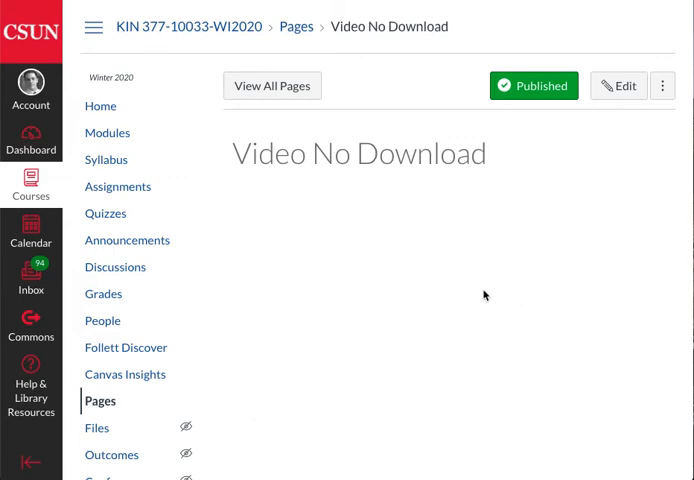
mouse_move(458, 180)
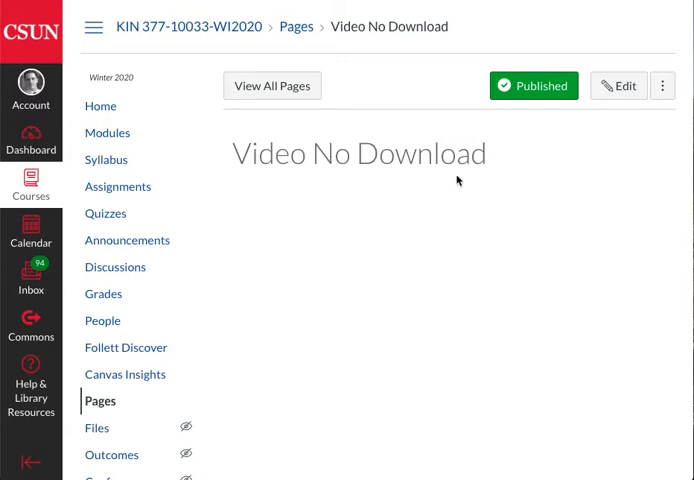
mouse_move(332, 240)
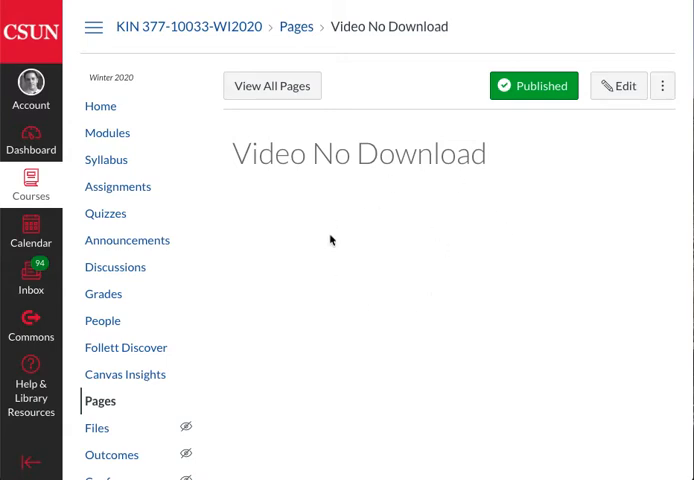
mouse_move(400, 266)
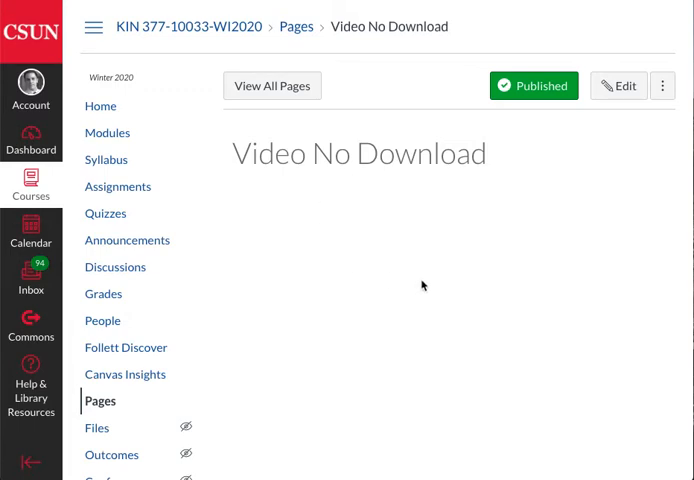
mouse_move(452, 270)
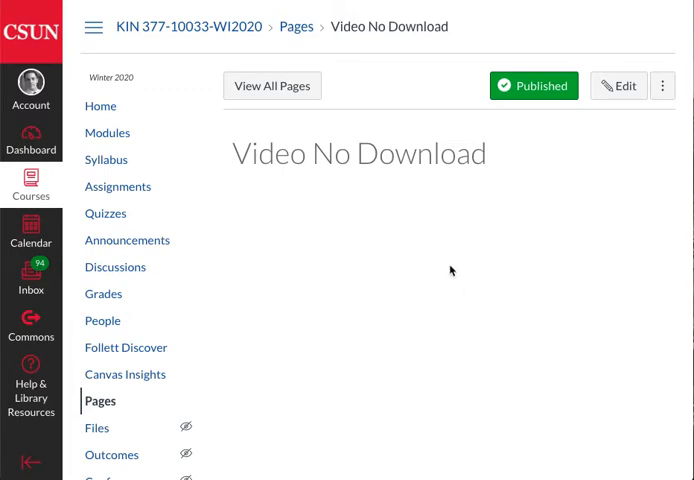
mouse_move(464, 252)
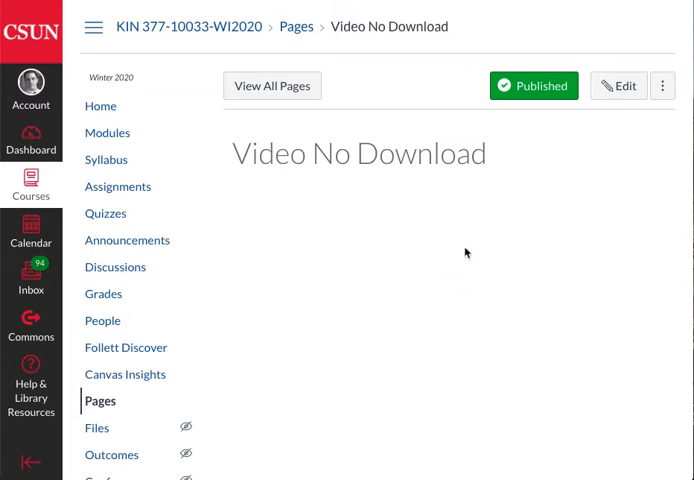
mouse_move(394, 224)
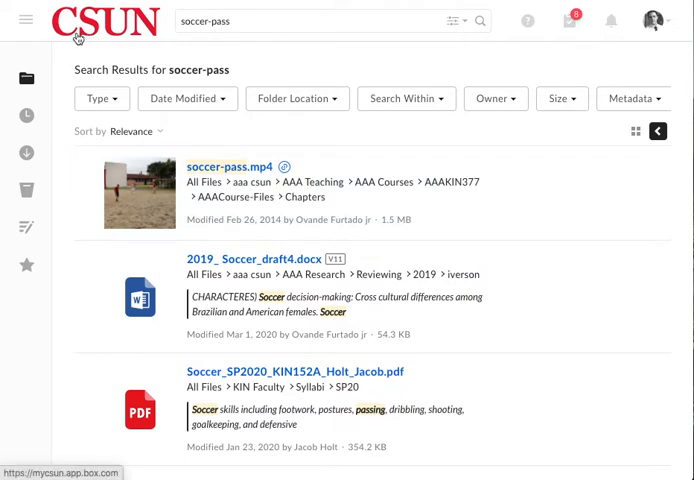
mouse_move(250, 158)
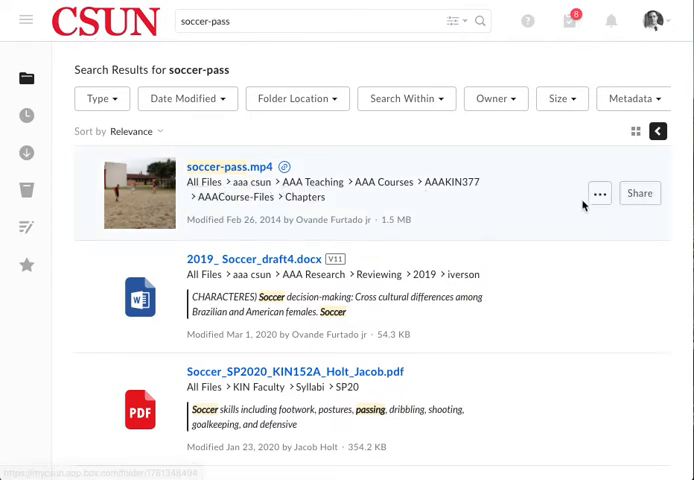
mouse_move(640, 192)
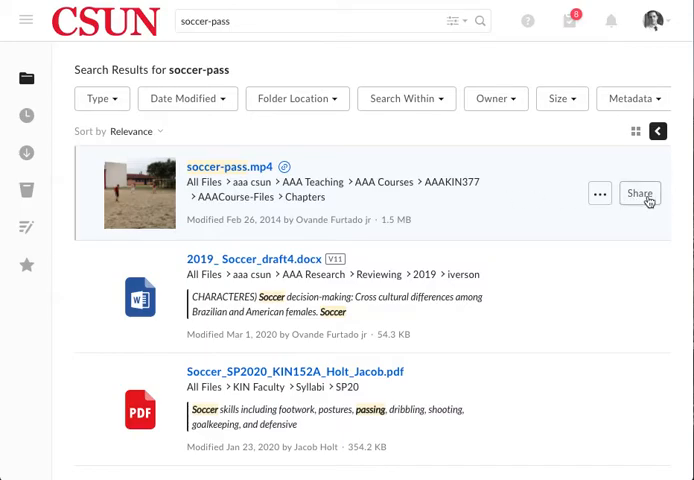
Try 'Can view and download' on soccer-pass.mp4's shared link, then set it back to 'Can view only'.
left_click(640, 192)
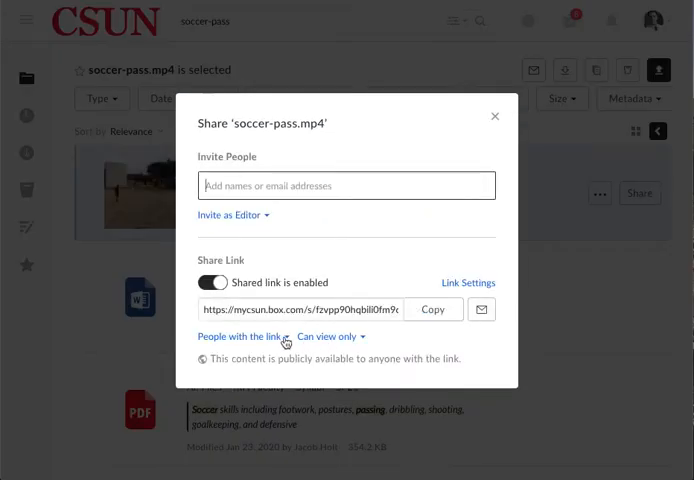
mouse_move(314, 342)
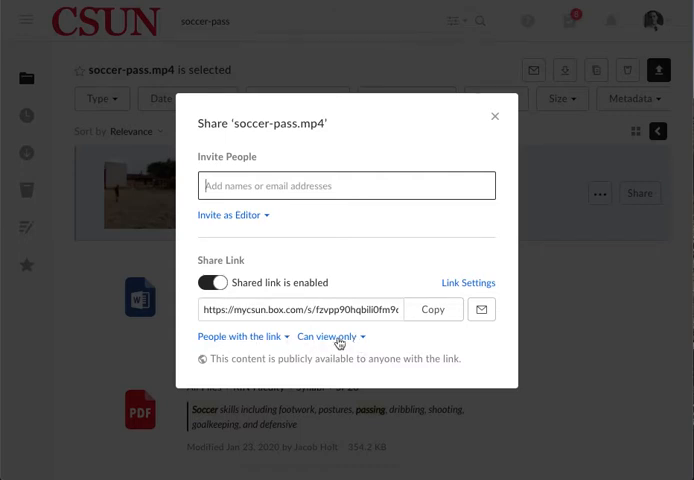
left_click(328, 336)
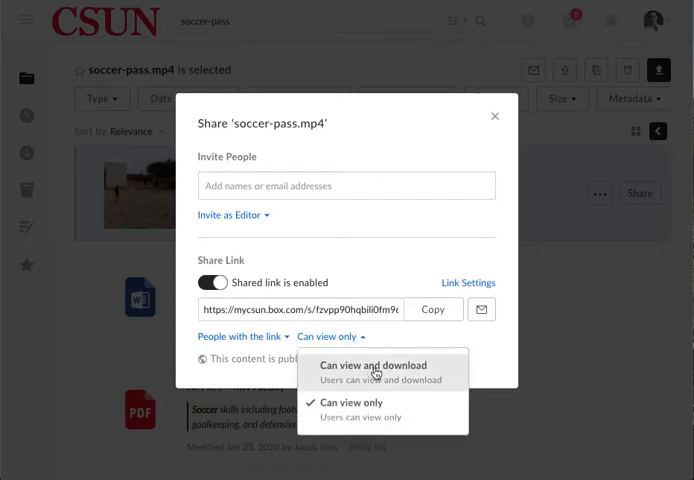
left_click(372, 364)
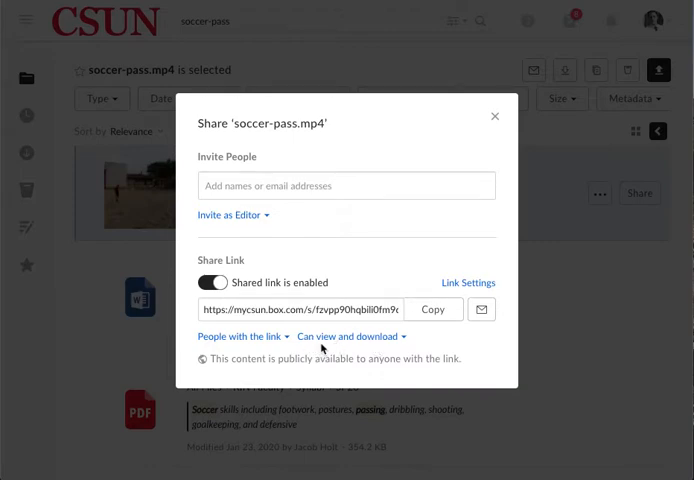
mouse_move(322, 344)
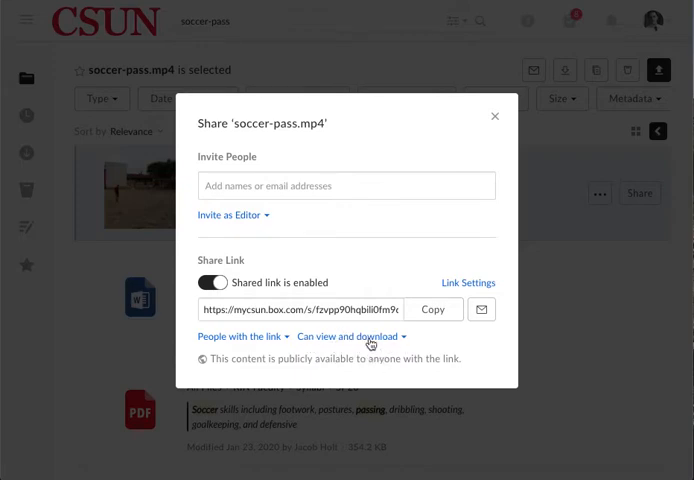
left_click(350, 336)
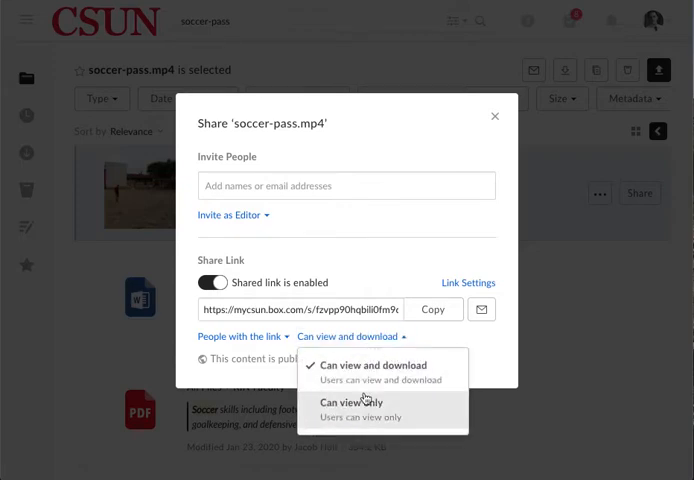
left_click(356, 402)
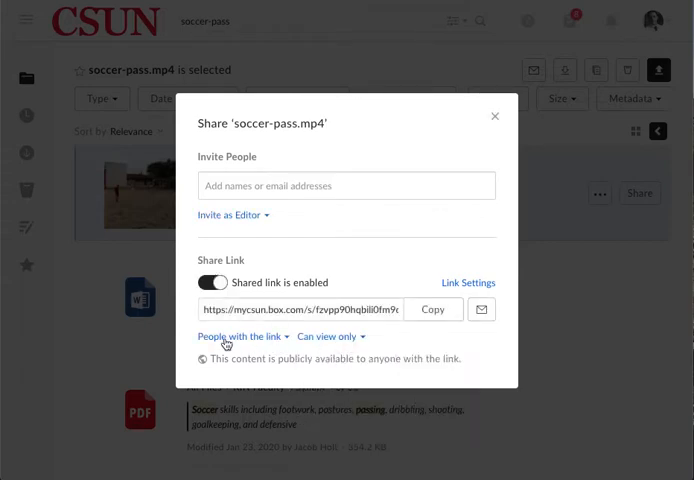
mouse_move(244, 336)
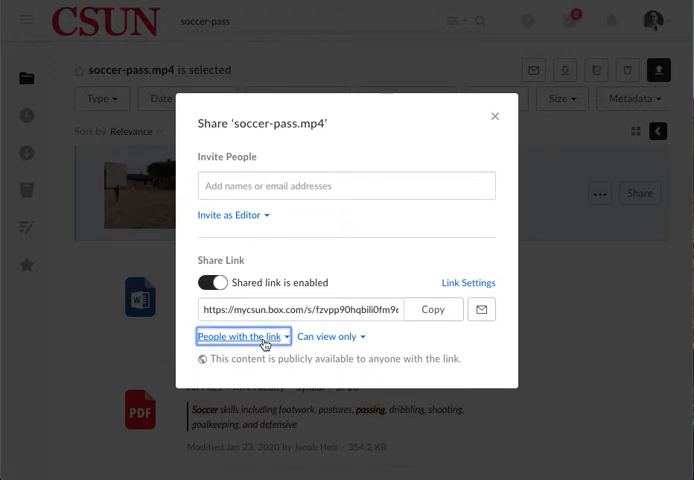
Keep the link accessible to 'People with the link' and close the Share dialog.
left_click(242, 336)
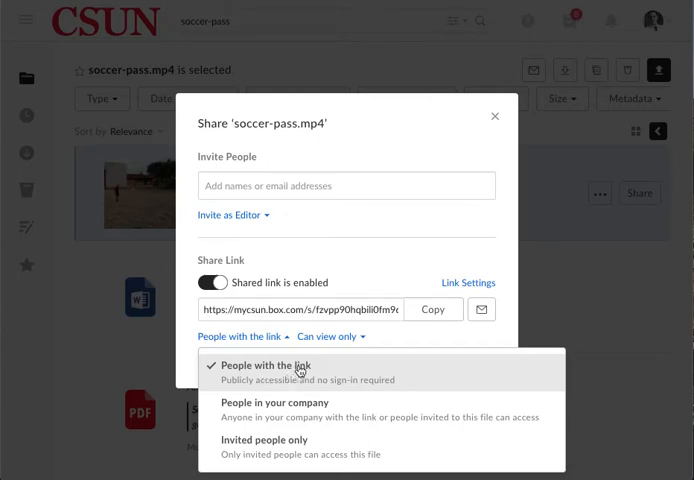
left_click(264, 366)
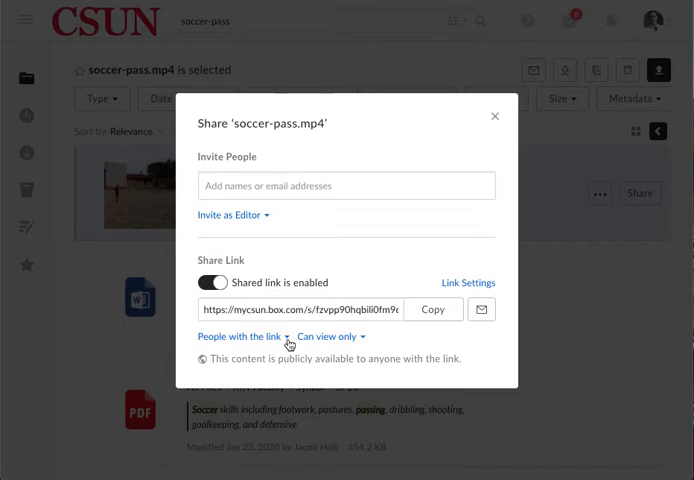
mouse_move(356, 334)
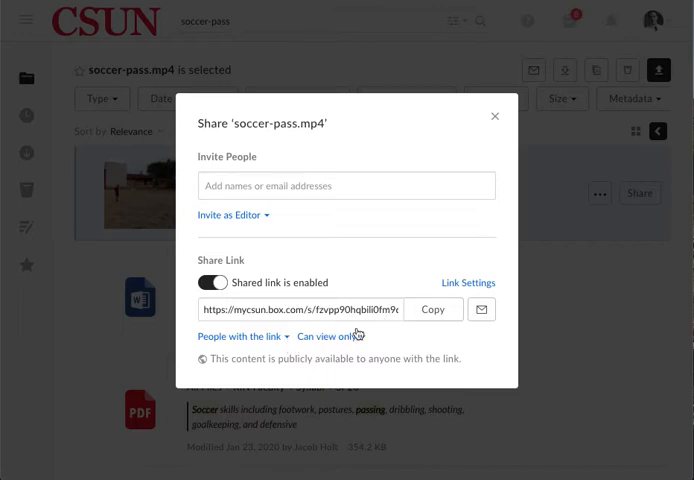
left_click(494, 116)
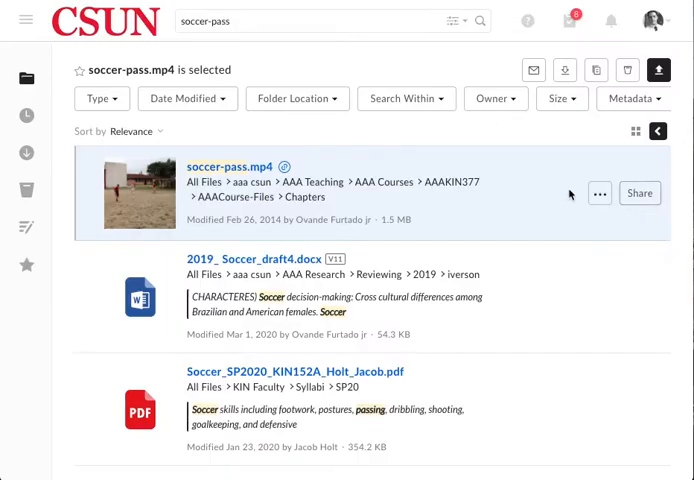
mouse_move(600, 192)
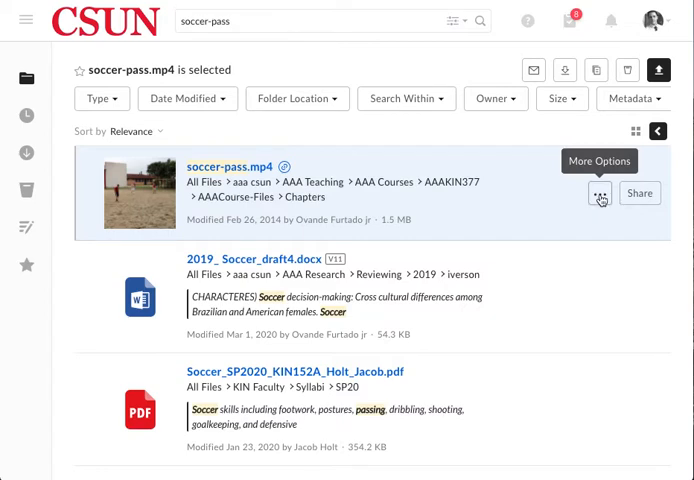
Copy the Medium (500 x 400) Embed Widget code for soccer-pass.mp4 and close the dialog.
left_click(600, 192)
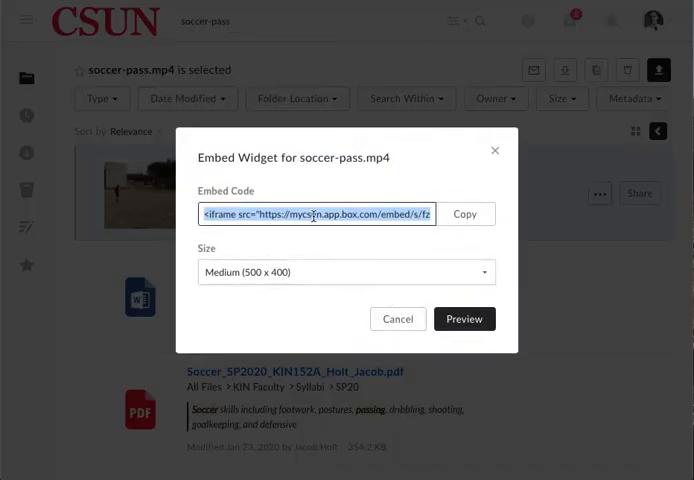
mouse_move(318, 244)
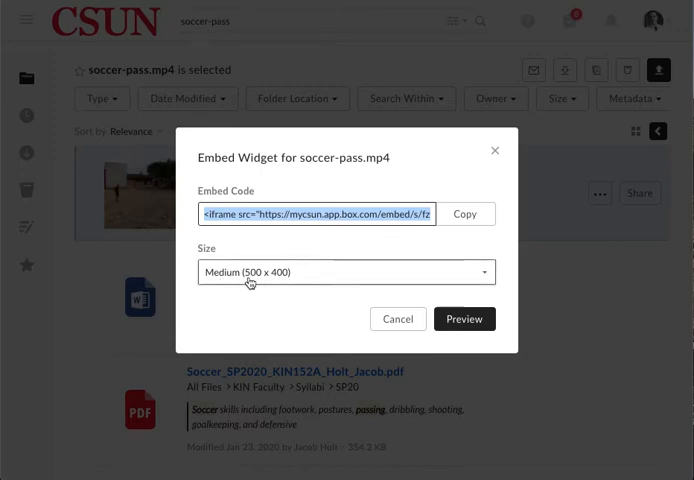
left_click(346, 272)
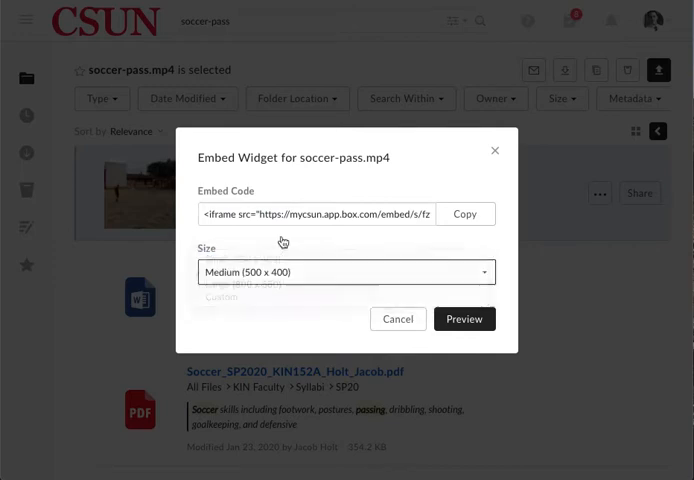
left_click(464, 214)
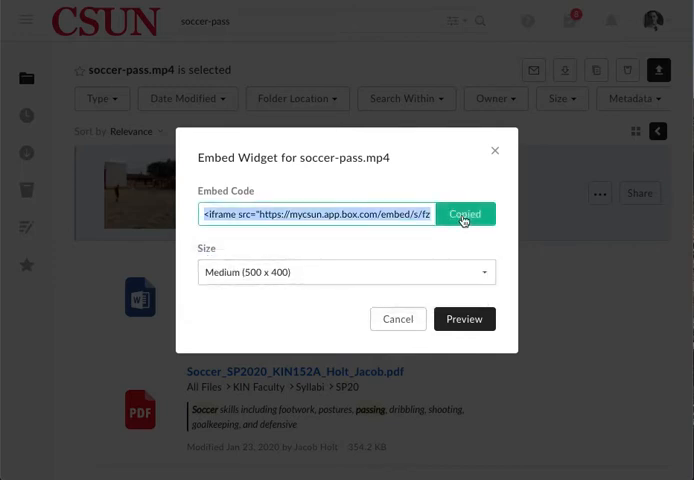
mouse_move(494, 152)
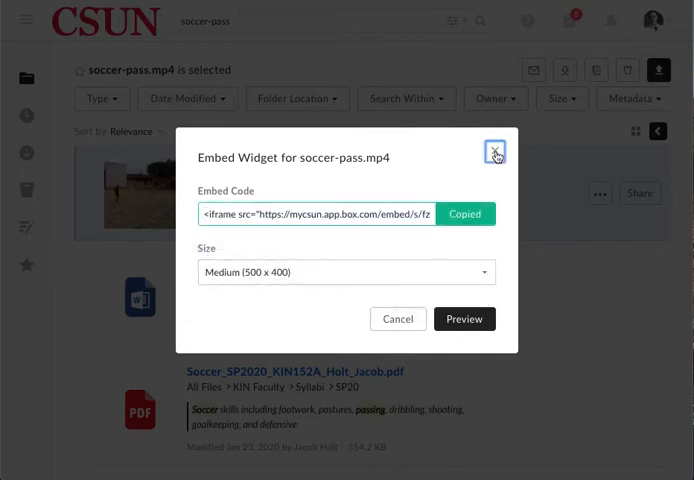
left_click(496, 152)
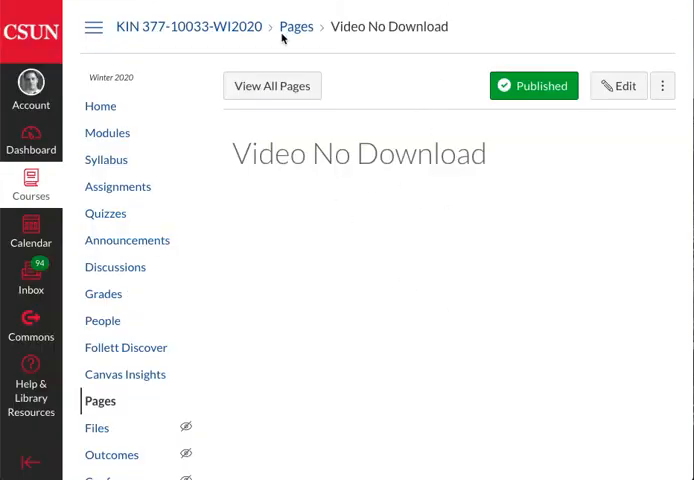
mouse_move(420, 88)
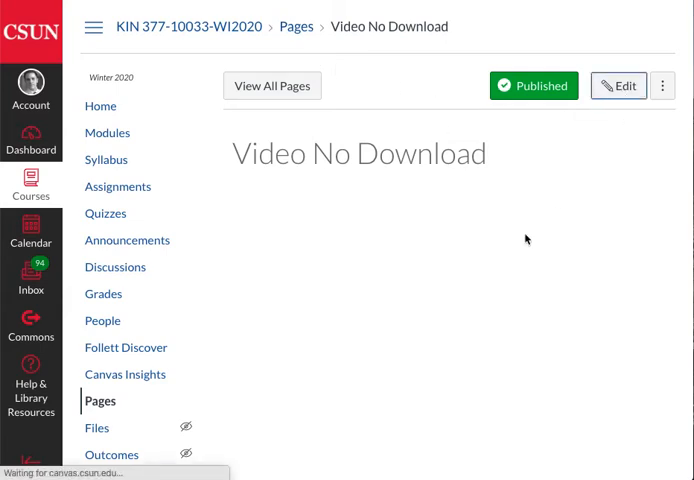
Open the Video No Download page in the Canvas editor.
left_click(616, 84)
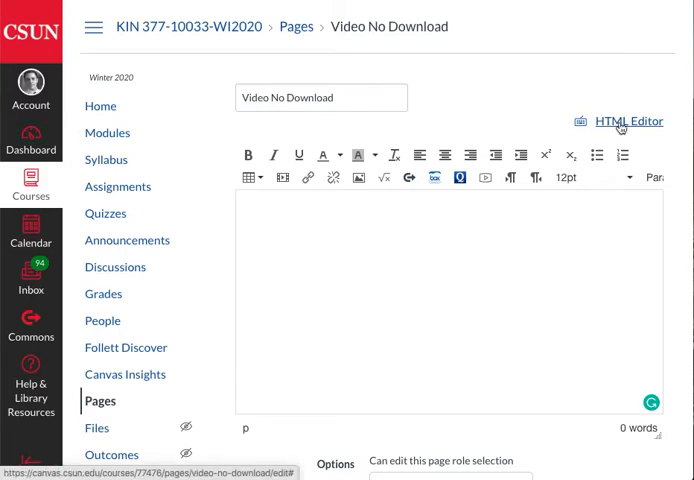
Paste the Box iframe code in the HTML Editor and return to the Rich Content Editor to preview it.
left_click(628, 120)
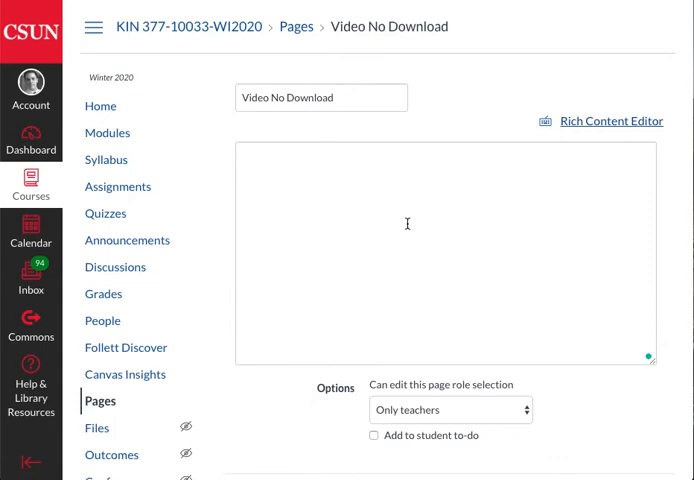
right_click(408, 224)
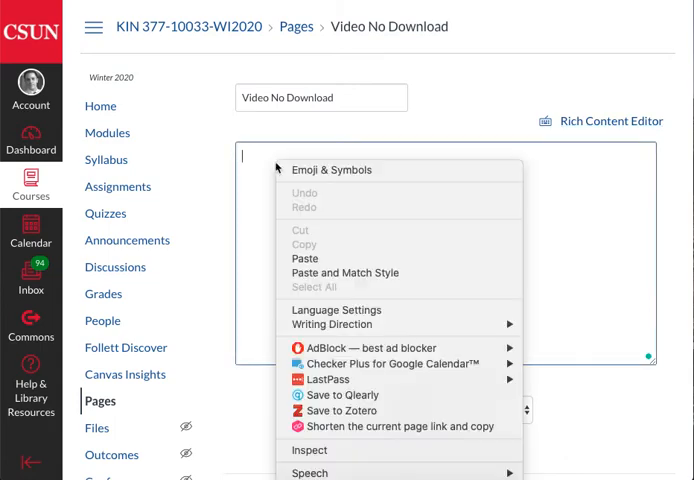
left_click(304, 258)
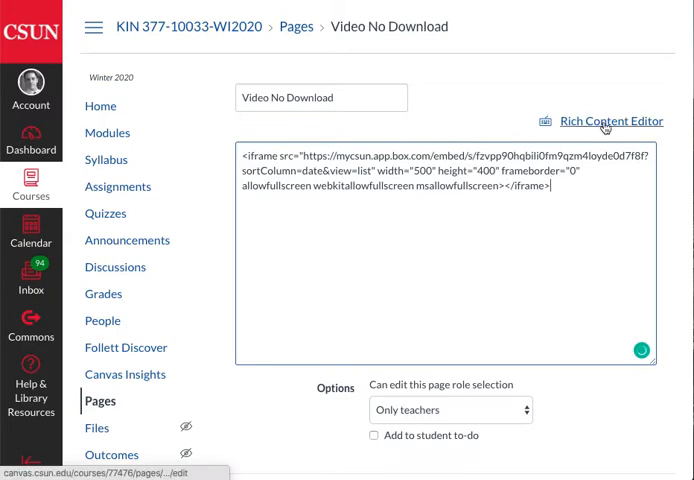
left_click(610, 120)
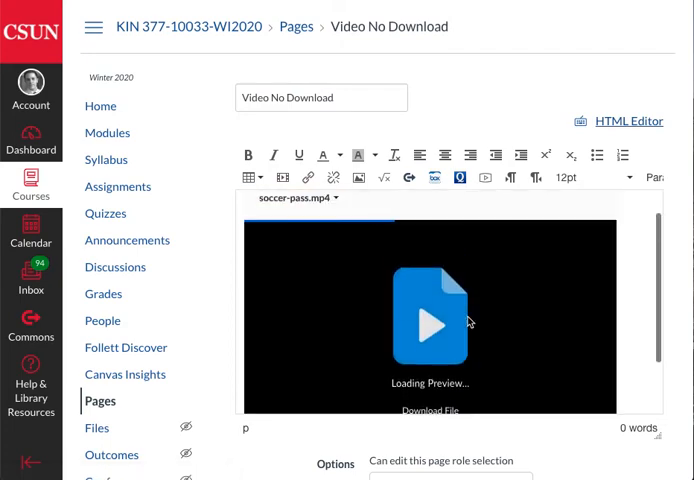
scroll("down", 3)
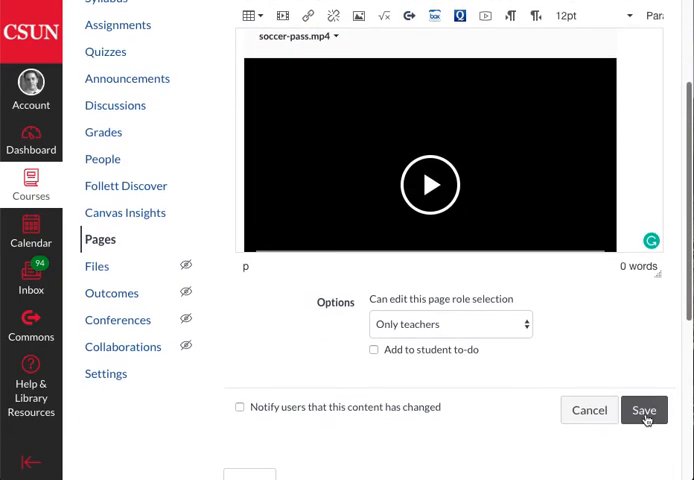
Save the page and play the embedded soccer-pass.mp4 video.
left_click(644, 410)
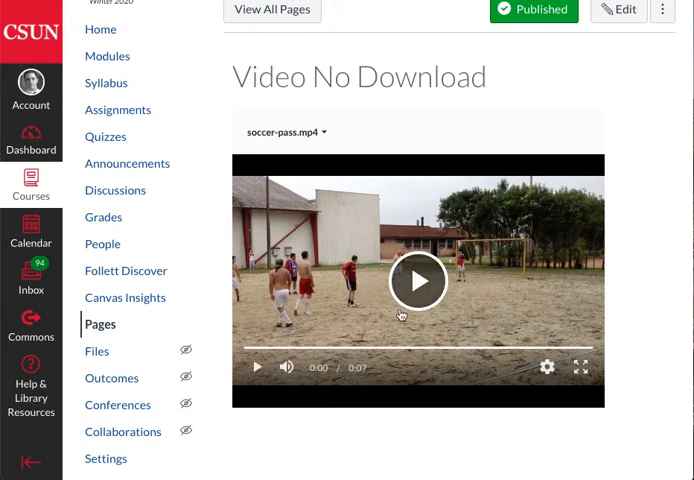
mouse_move(248, 308)
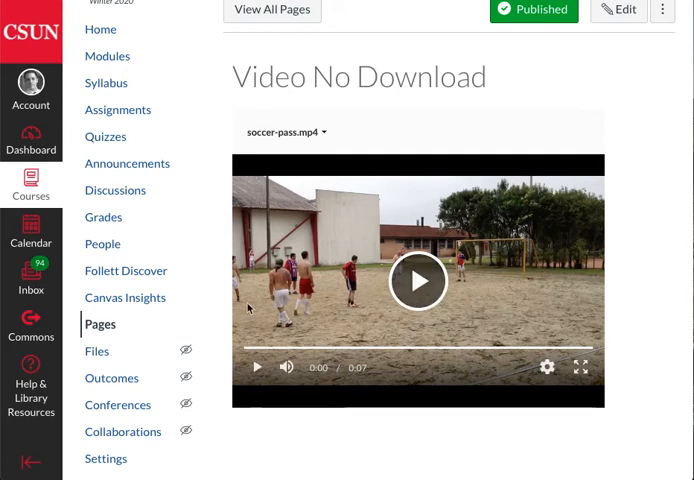
left_click(418, 280)
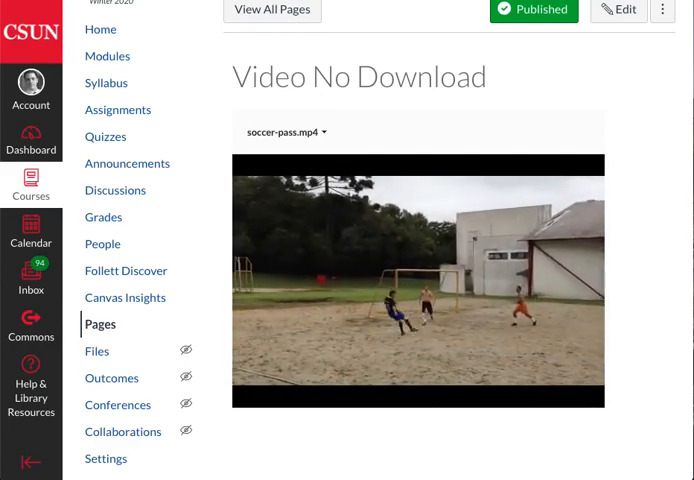
left_click(418, 290)
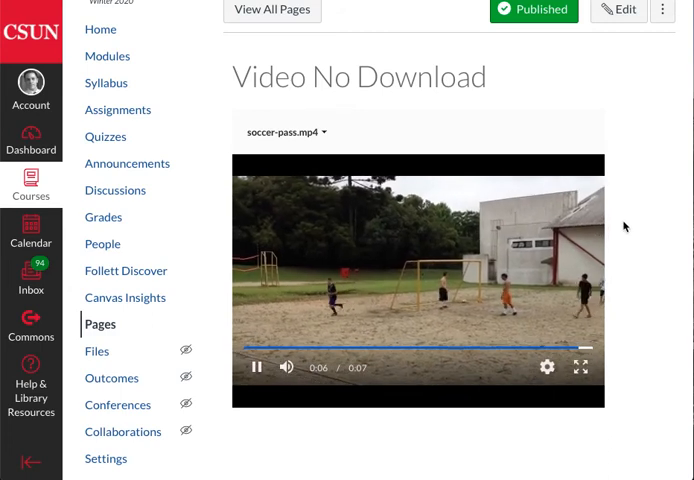
left_click(256, 368)
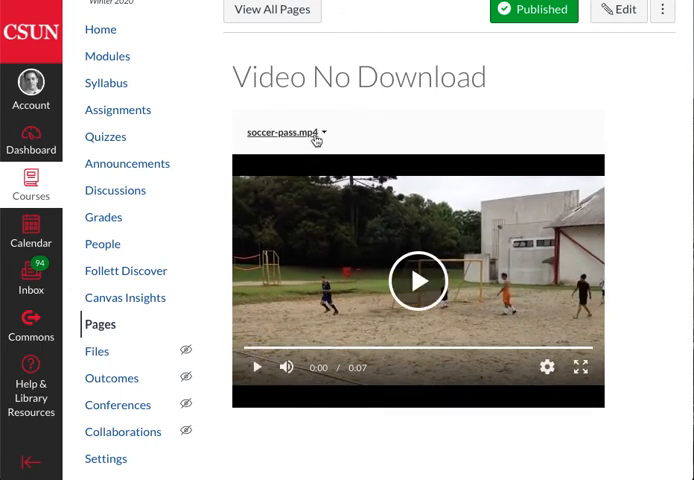
Download soccer-pass.mp4 from the embedded player's file menu and go to the file in Box.
left_click(322, 132)
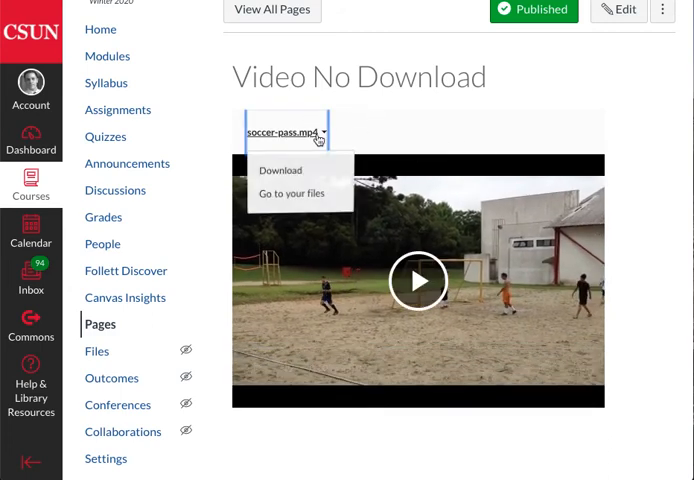
mouse_move(294, 176)
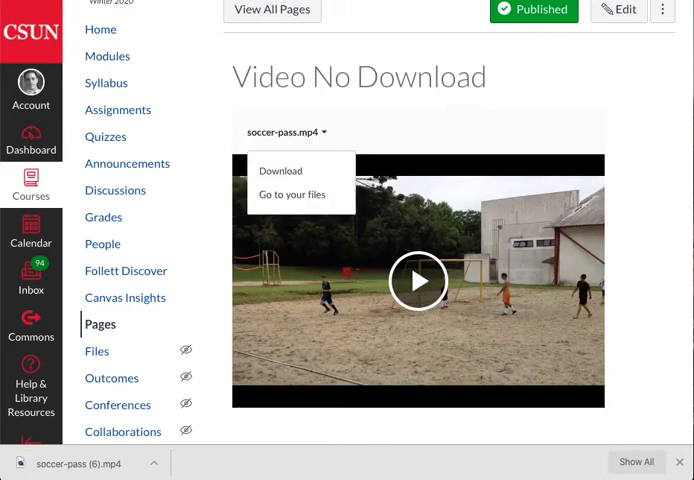
left_click(292, 194)
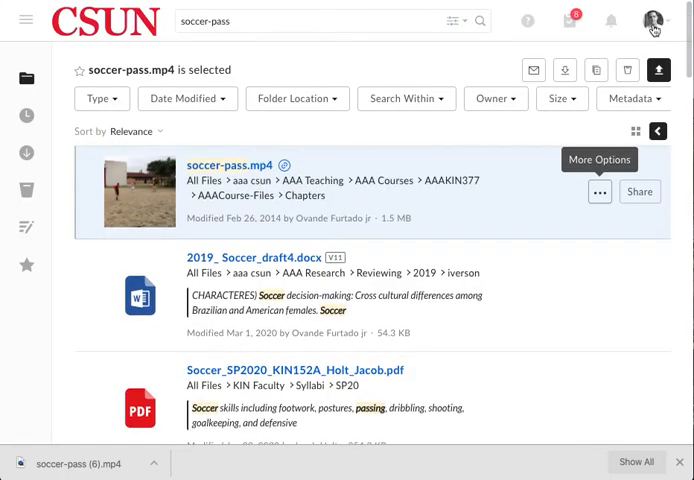
Log out of Box from the account avatar menu.
left_click(656, 20)
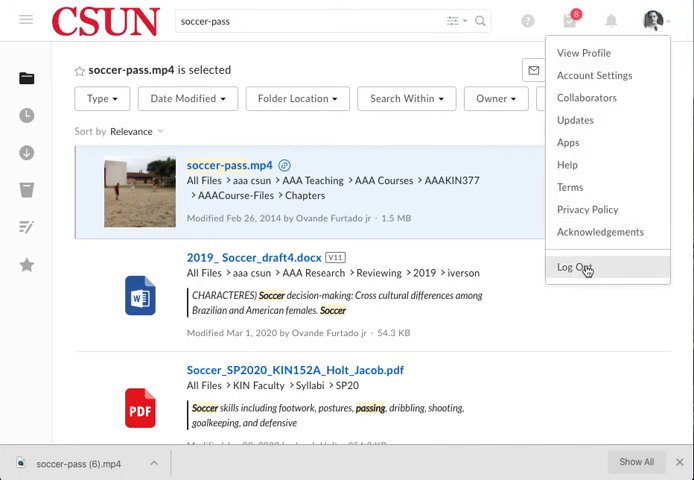
left_click(576, 268)
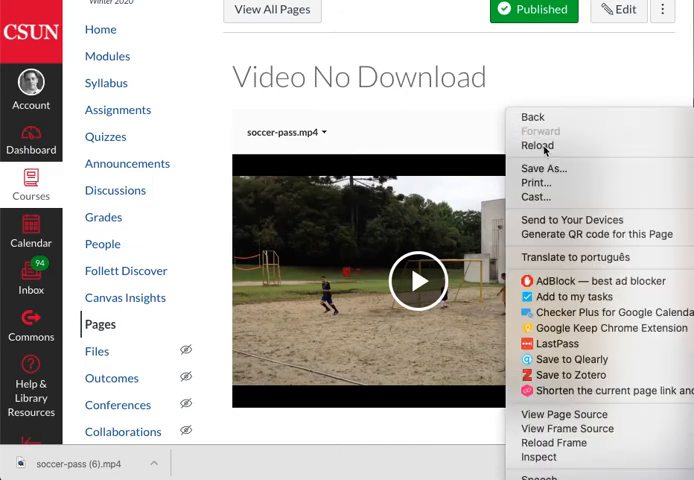
Reload the Canvas page and check the video's file menu for a download option.
left_click(538, 146)
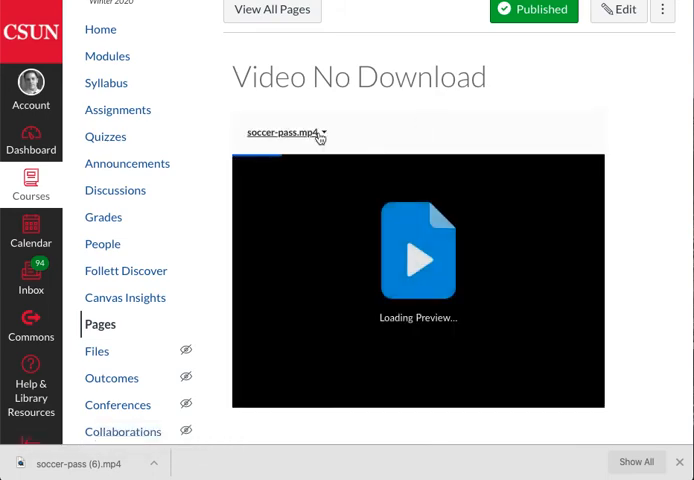
left_click(324, 132)
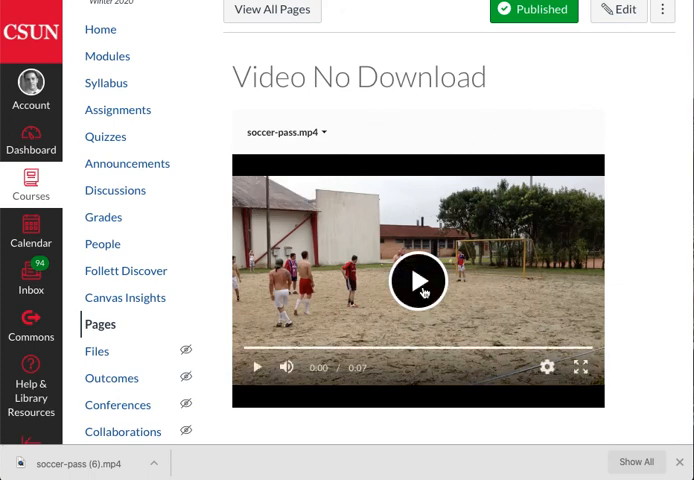
mouse_move(388, 238)
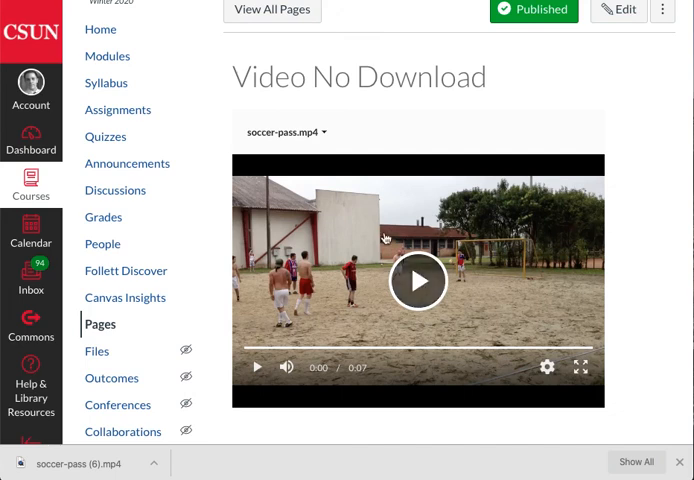
mouse_move(380, 208)
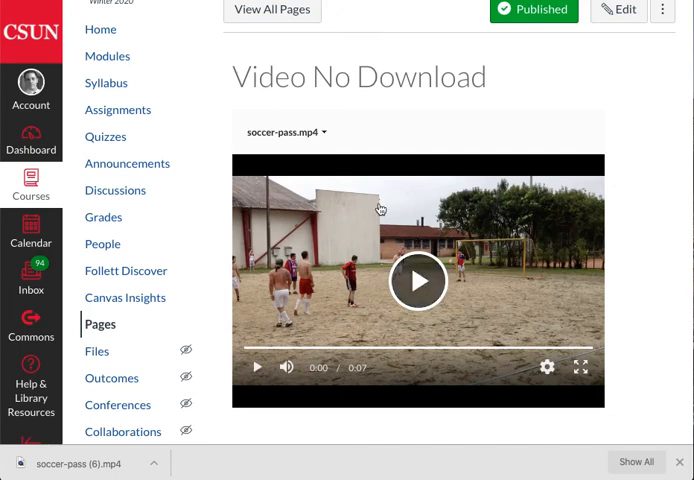
mouse_move(480, 280)
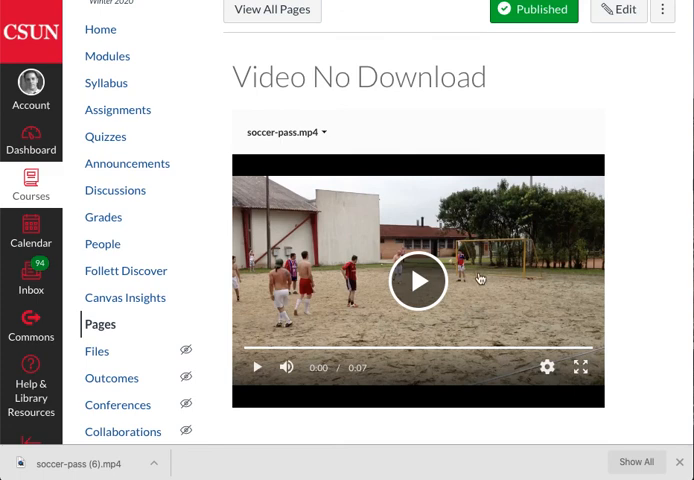
mouse_move(398, 324)
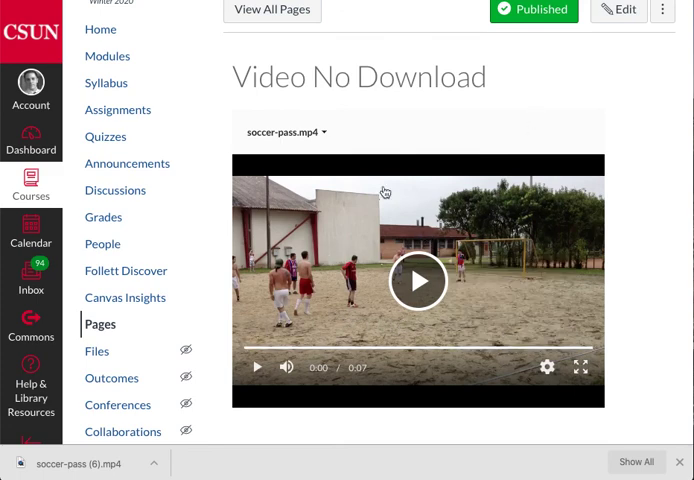
mouse_move(374, 304)
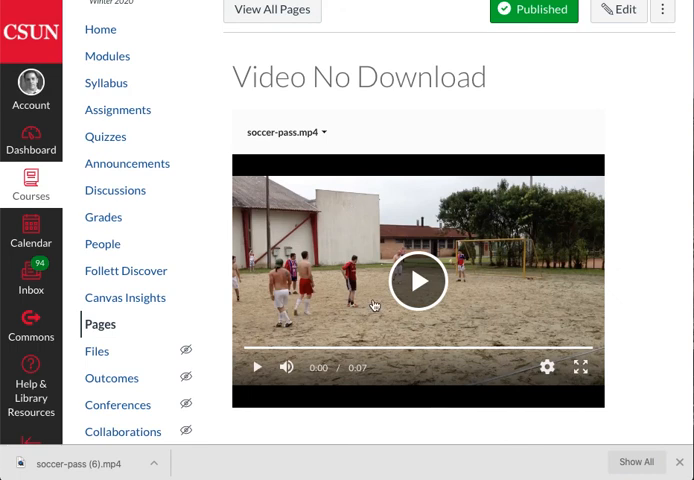
mouse_move(280, 224)
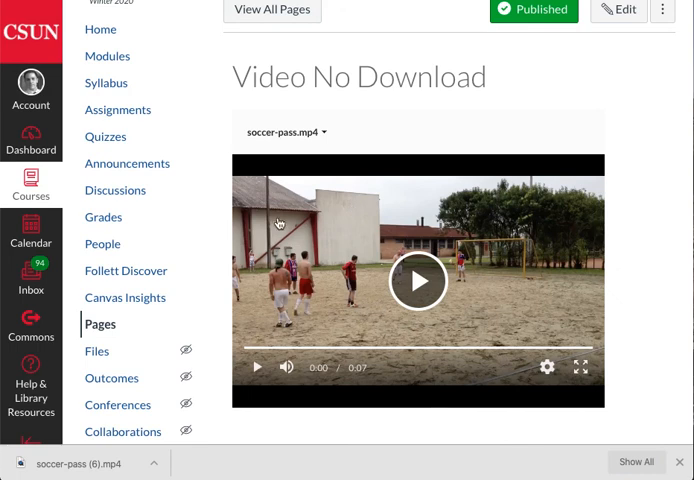
mouse_move(644, 246)
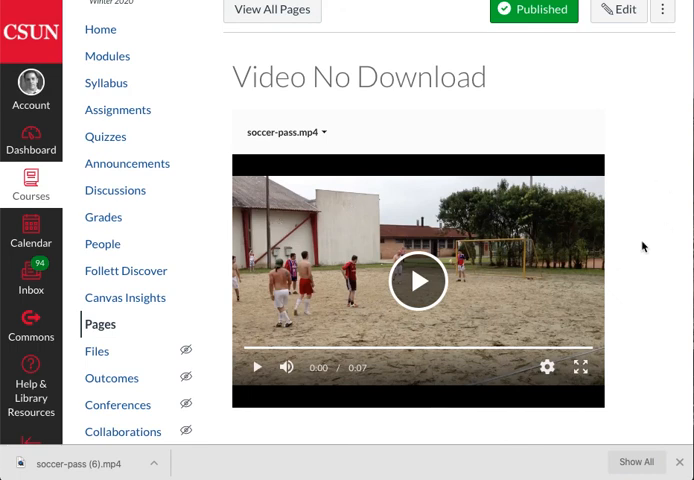